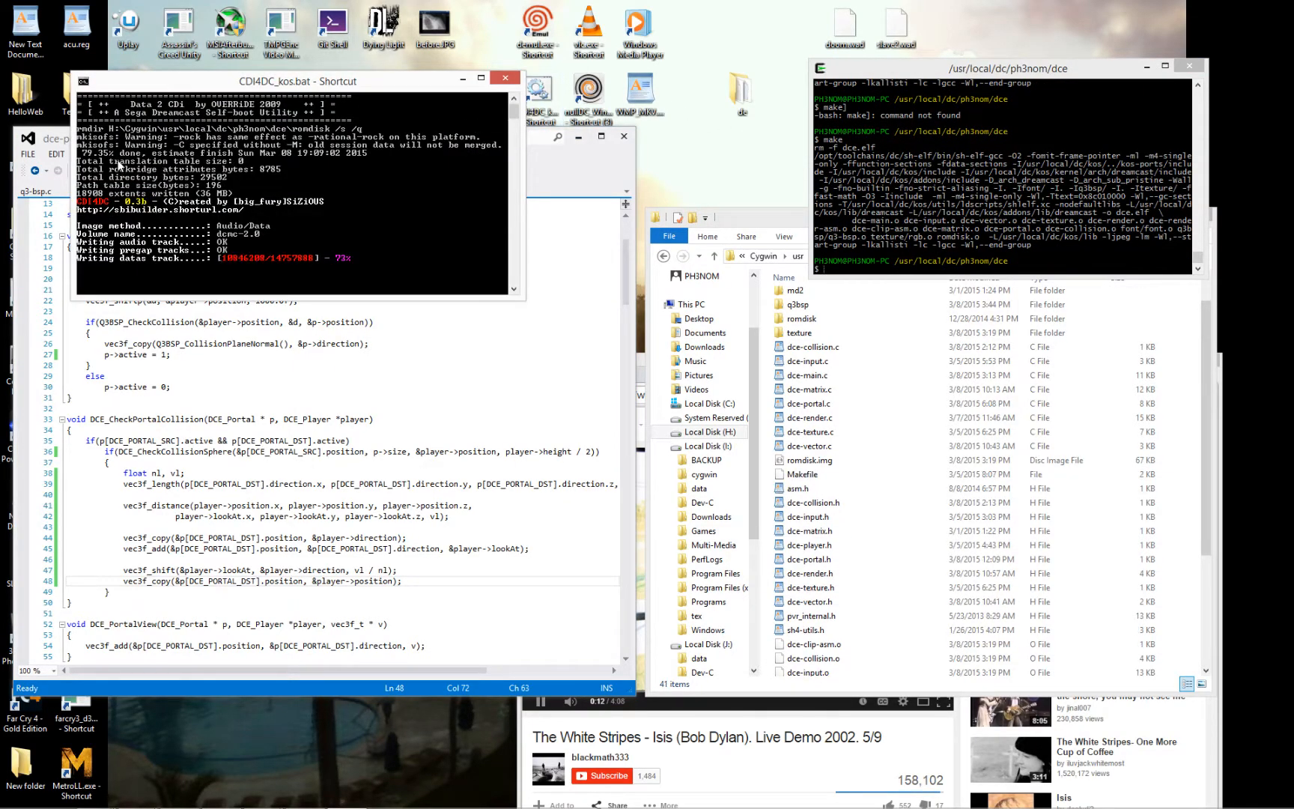
Launch the Dreamcast emulation from Demul's File menu via Run Dreamcast.
click(184, 110)
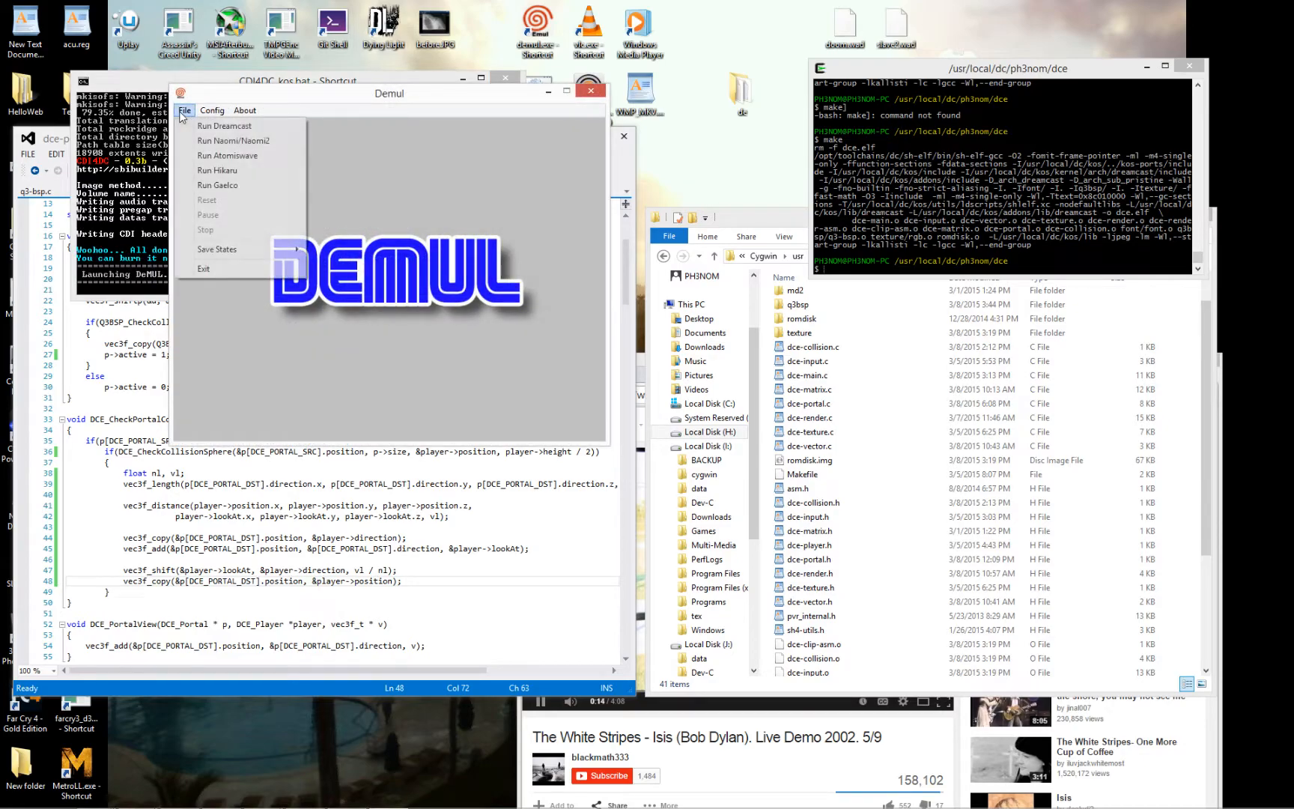
click(225, 126)
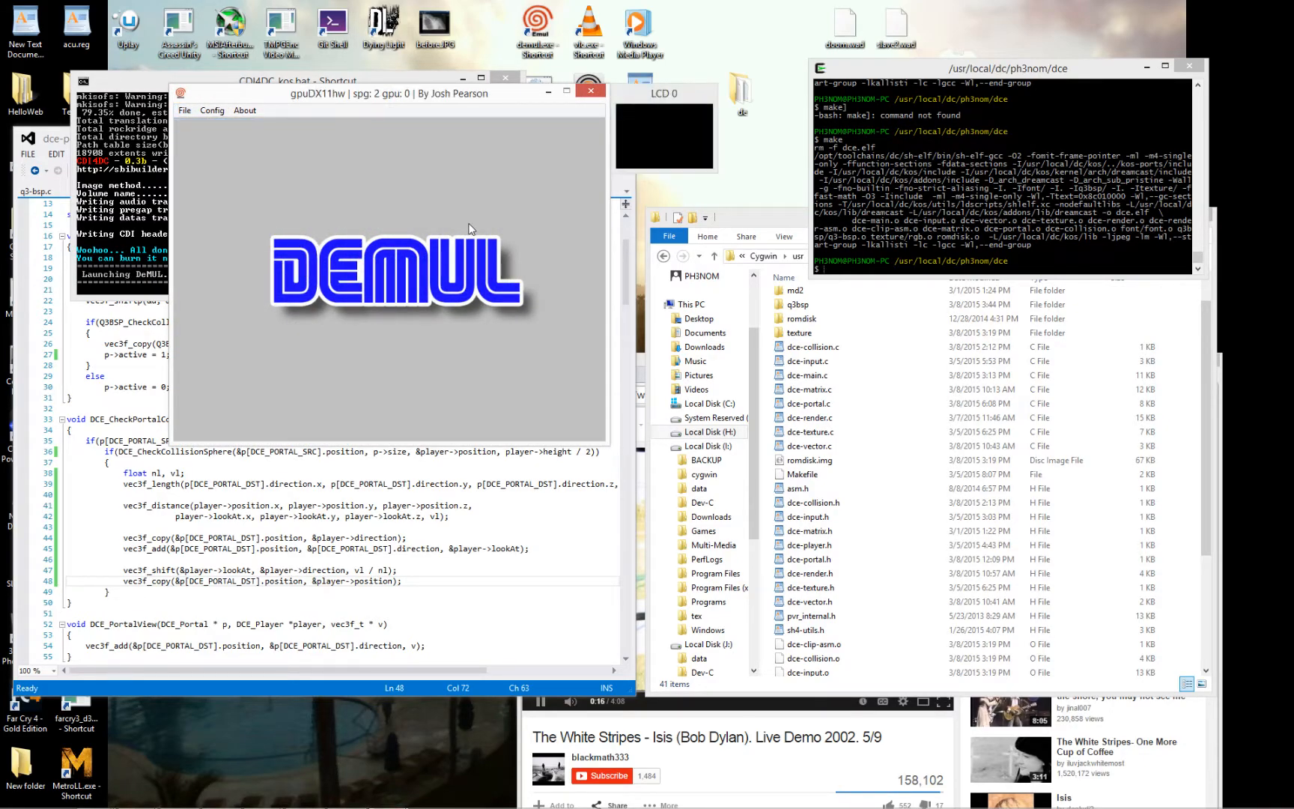